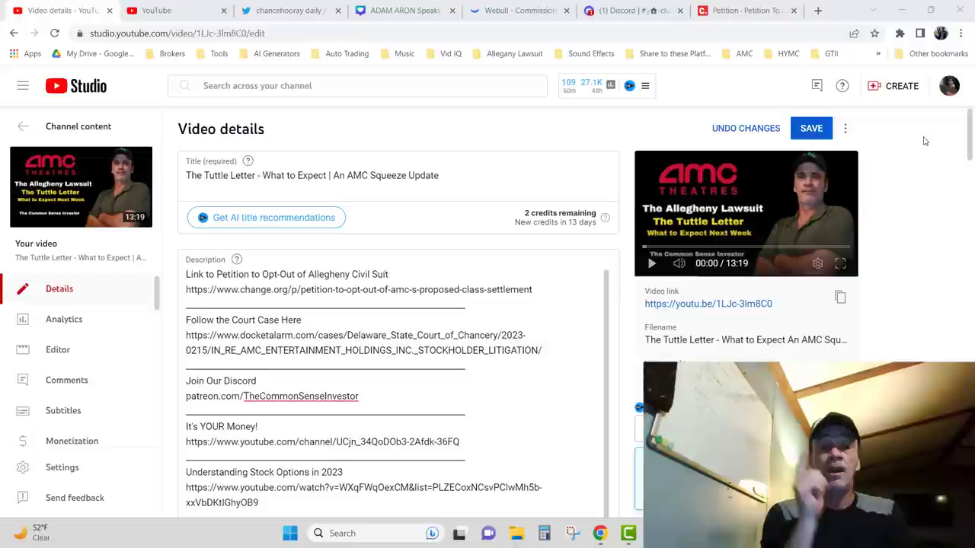
Follow the description link to the Change.org petition to opt out of AMC's proposed settlement.
click(747, 9)
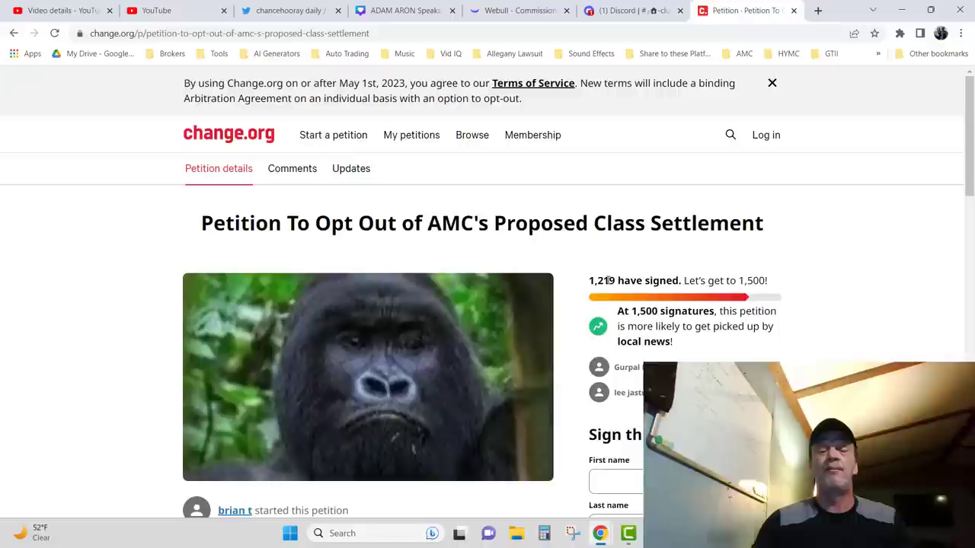
Switch to the Docket Alarm docket for In re AMC Entertainment Holdings stockholder litigation.
click(61, 9)
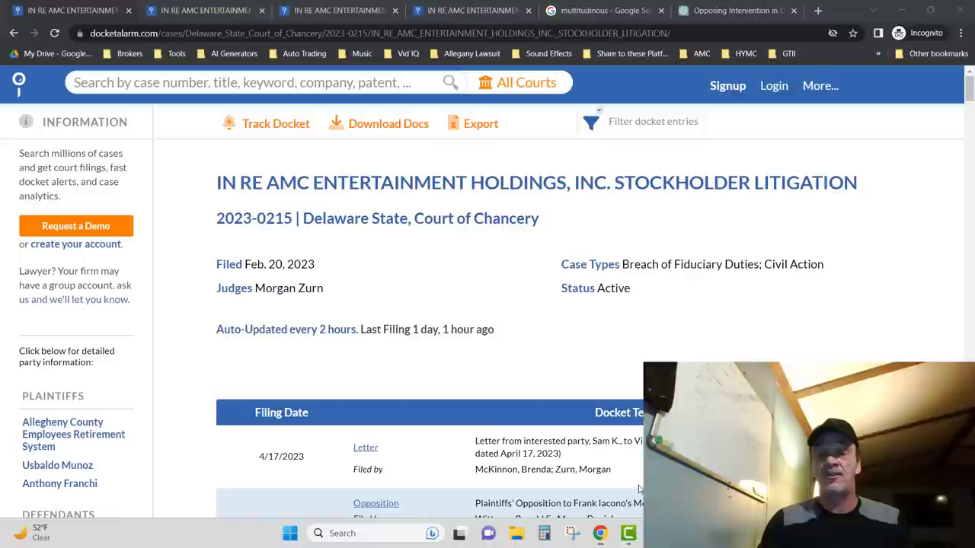
Browse the filing-date list and return to the April 17, 2023 entries with the Tuttle opposition.
scroll(down, 3)
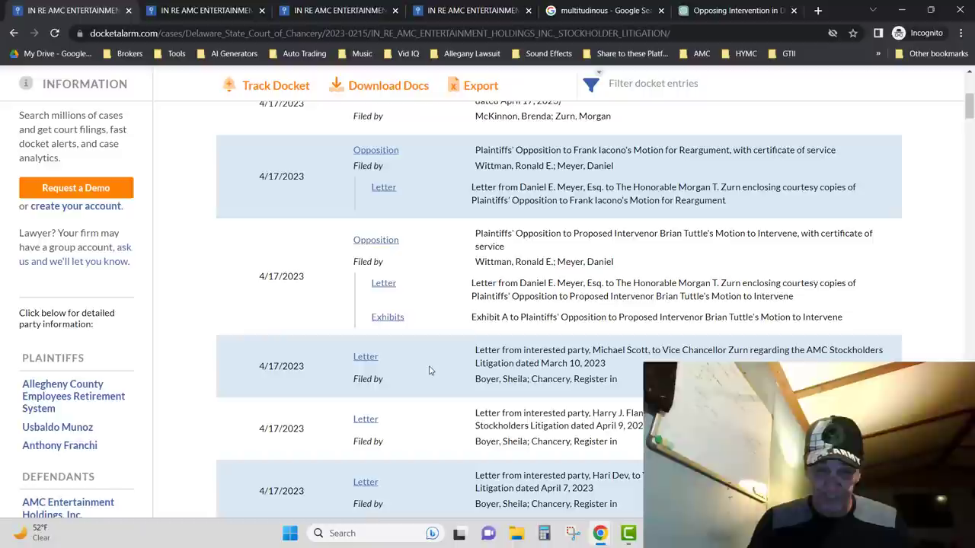
scroll(down, 3)
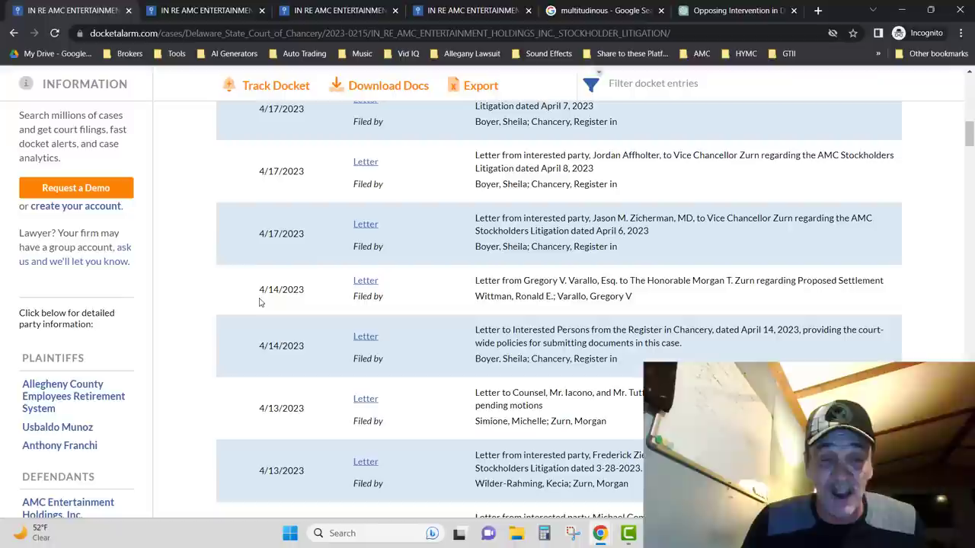
scroll(up, 3)
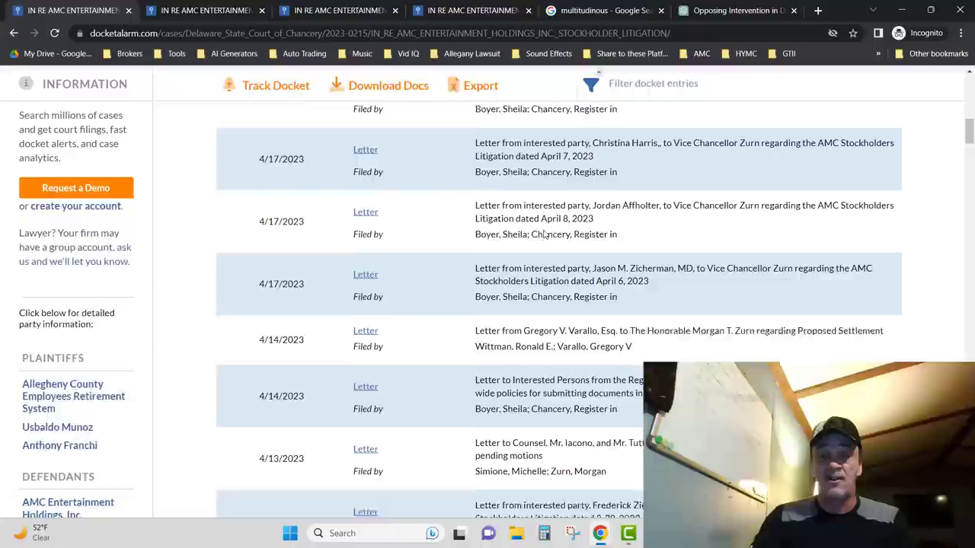
scroll(up, 3)
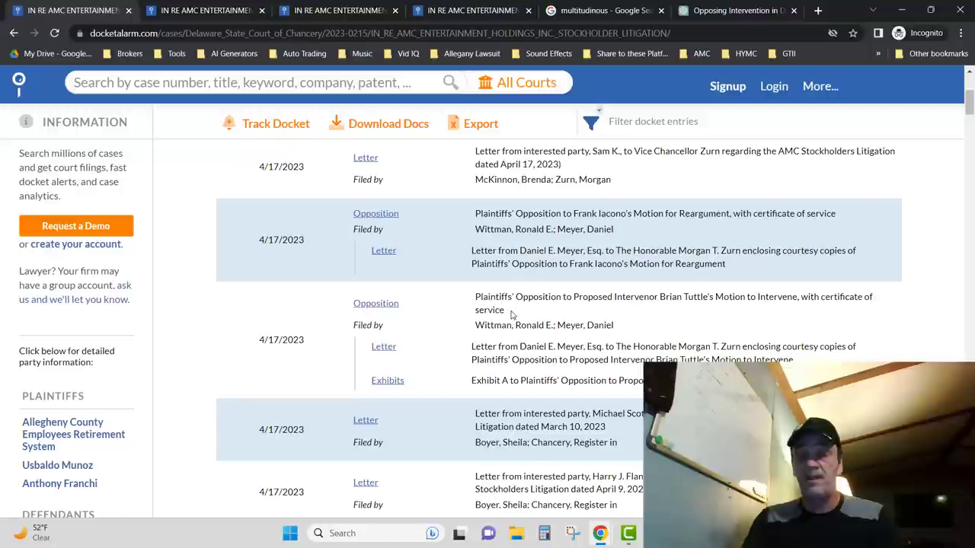
View Plaintiffs' opposition to Tuttle's motion to intervene at paragraph 1 of its preliminary statement.
click(386, 381)
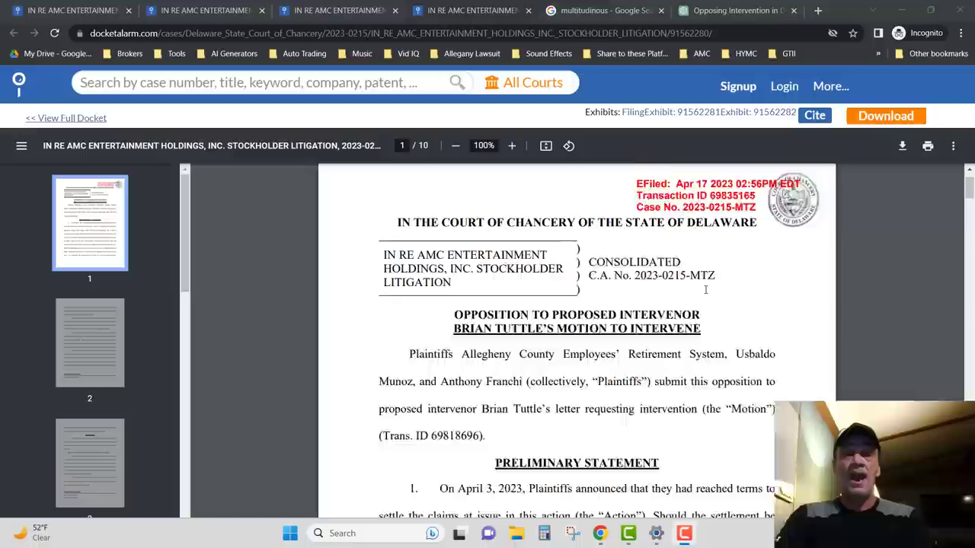
scroll(down, 3)
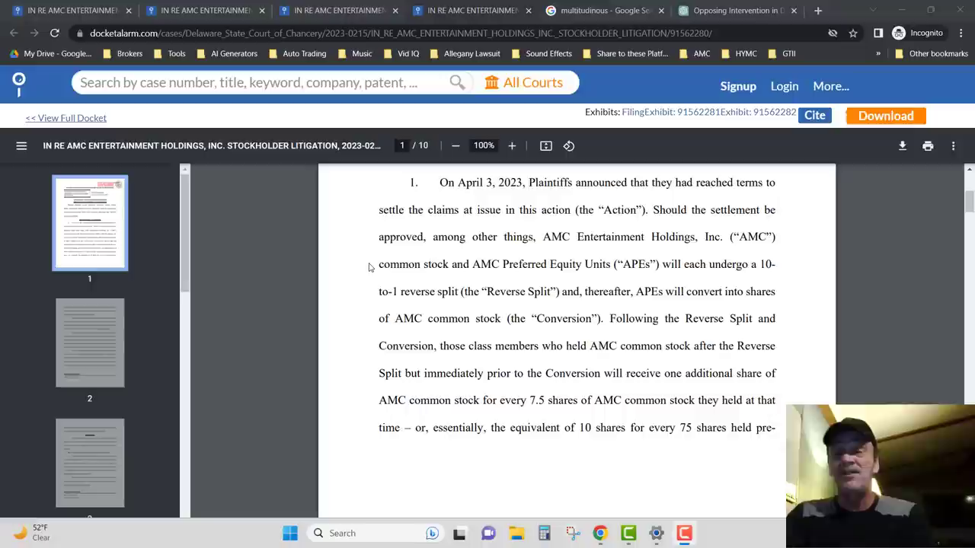
Move to page 2, paragraphs 2 and 3 calling Tuttle's motion a de facto objection.
scroll(down, 3)
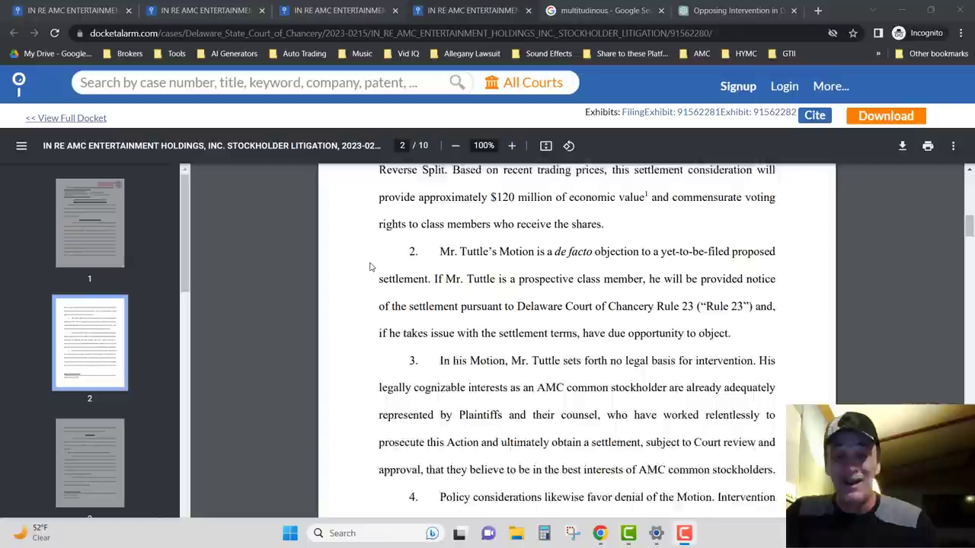
scroll(down, 3)
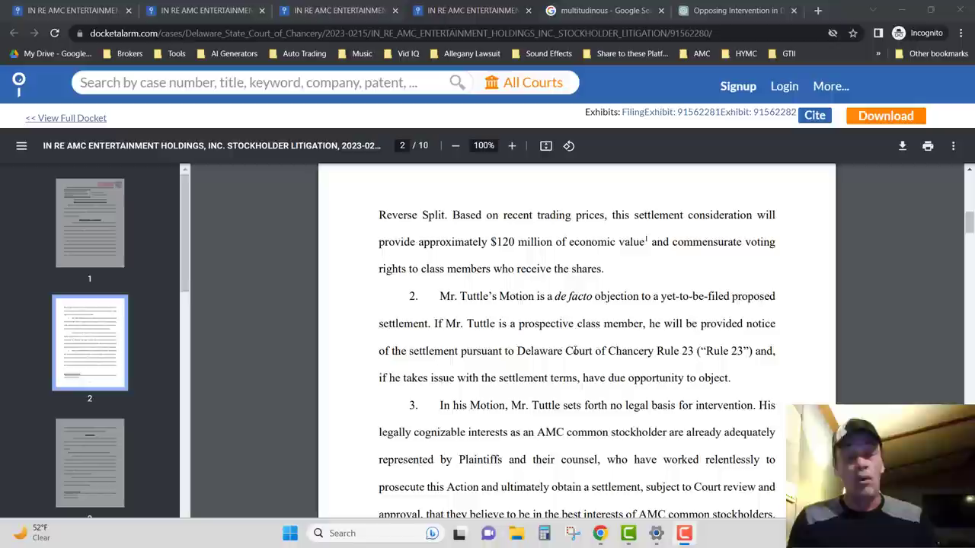
Continue to paragraph 4 on policy considerations and the closing-prices footnote ending page 2.
scroll(down, 3)
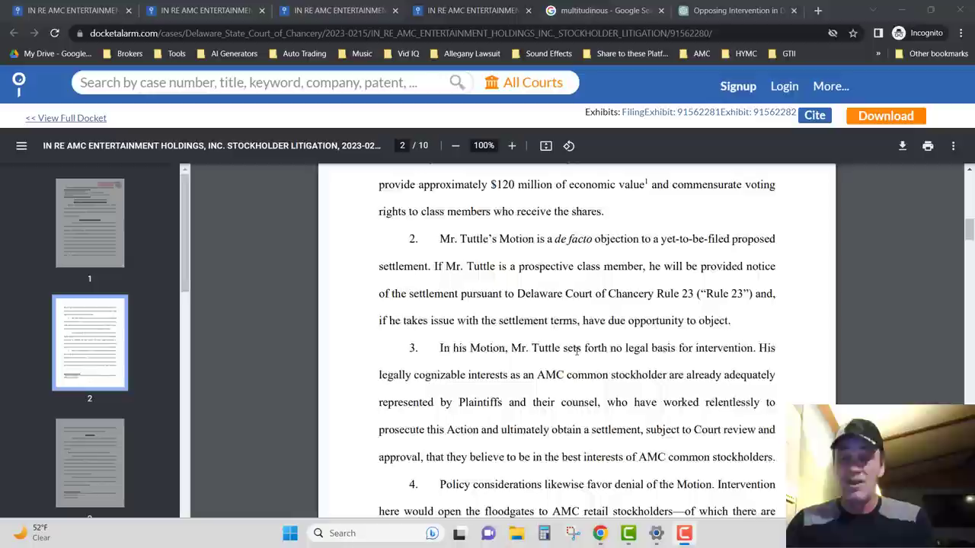
scroll(down, 3)
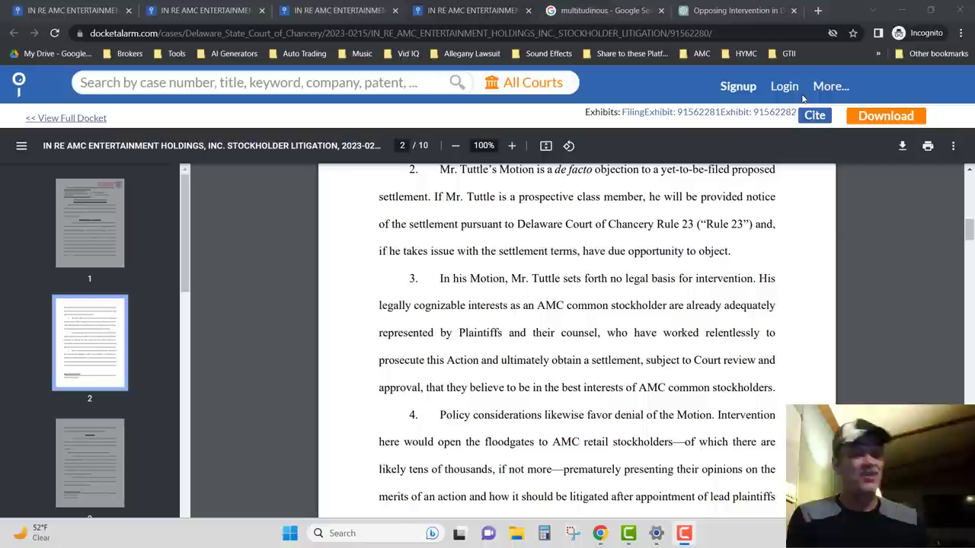
scroll(down, 3)
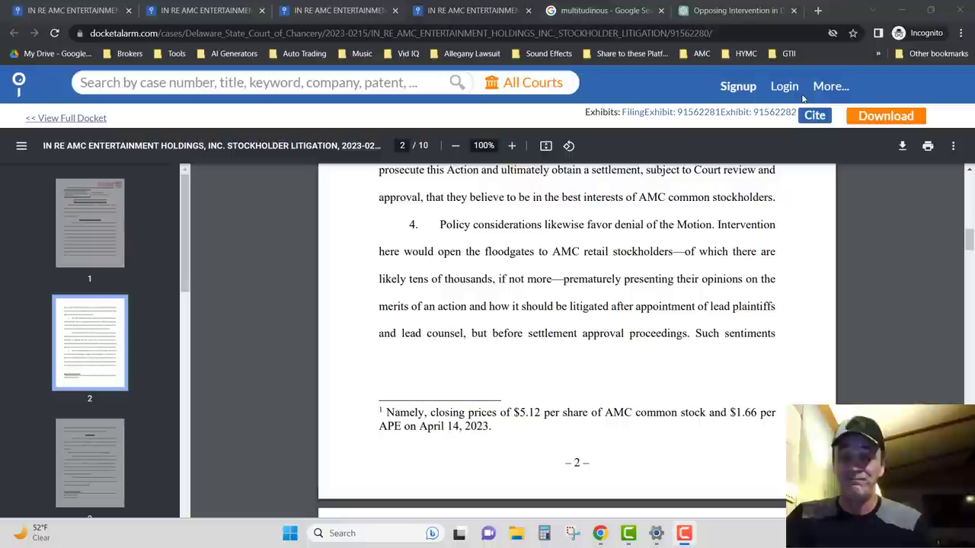